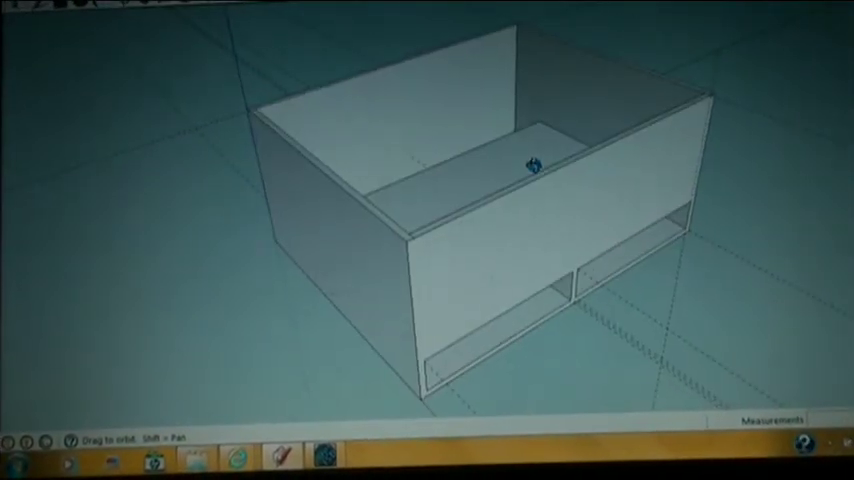
Orbit to another side of the box, then tilt down to view inside the compartments.
{"action": "left_click_drag", "start_coordinate": [520, 160], "coordinate": [250, 270]}
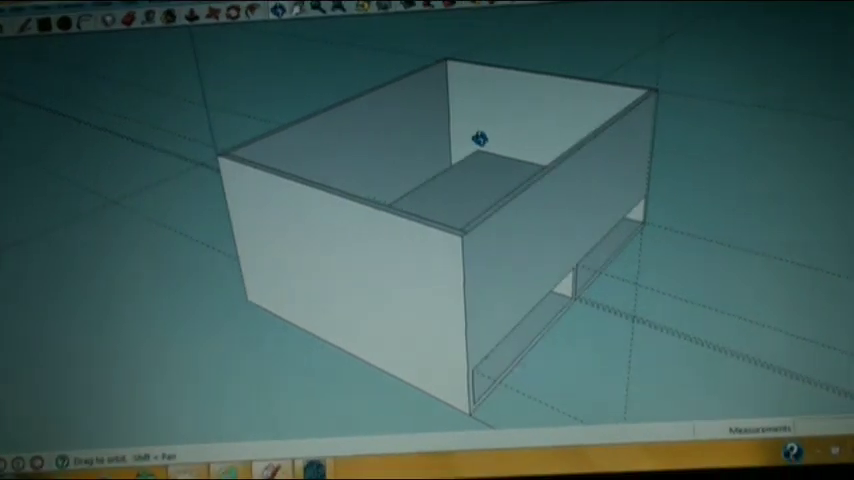
{"action": "left_click_drag", "start_coordinate": [475, 140], "coordinate": [450, 260]}
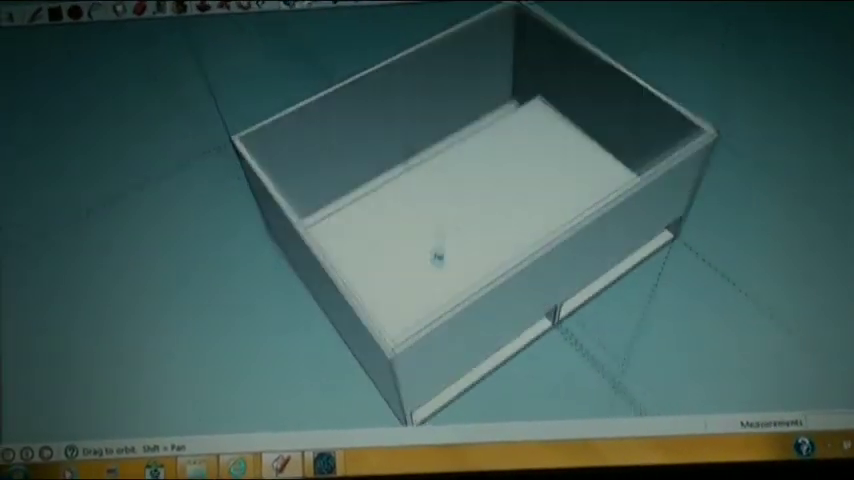